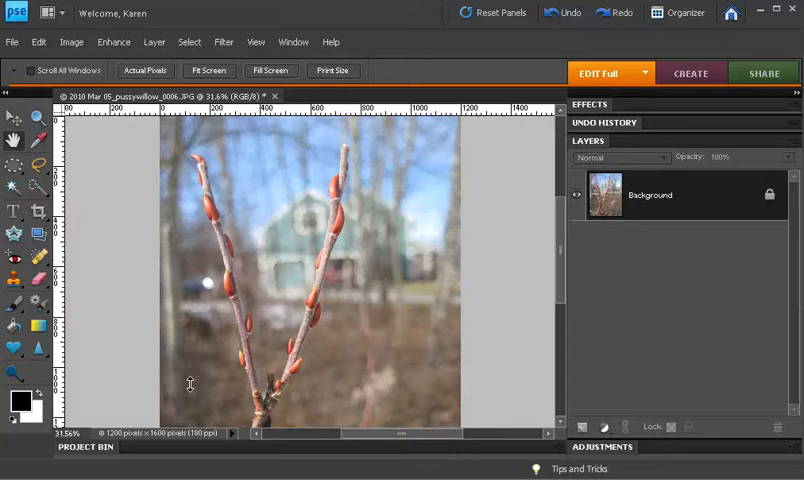
pyautogui.moveTo(210, 132)
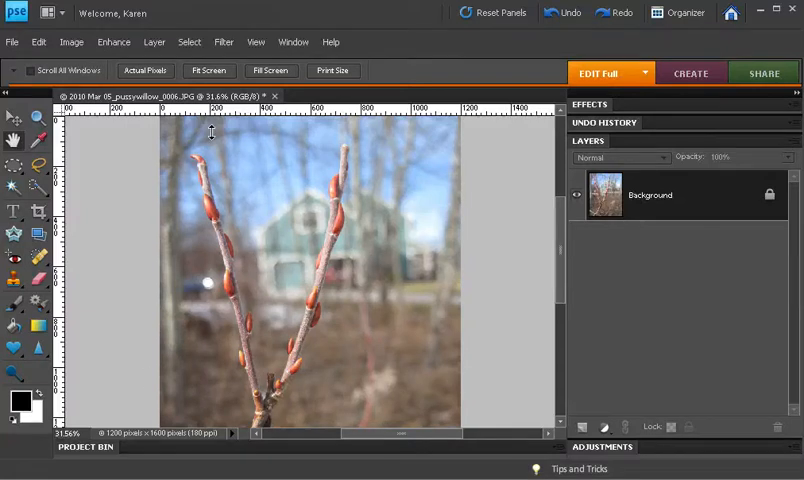
pyautogui.moveTo(284, 164)
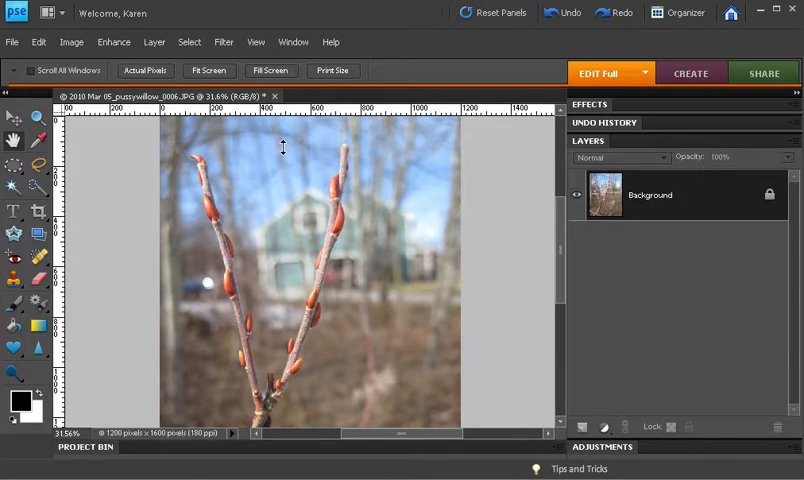
pyautogui.moveTo(282, 156)
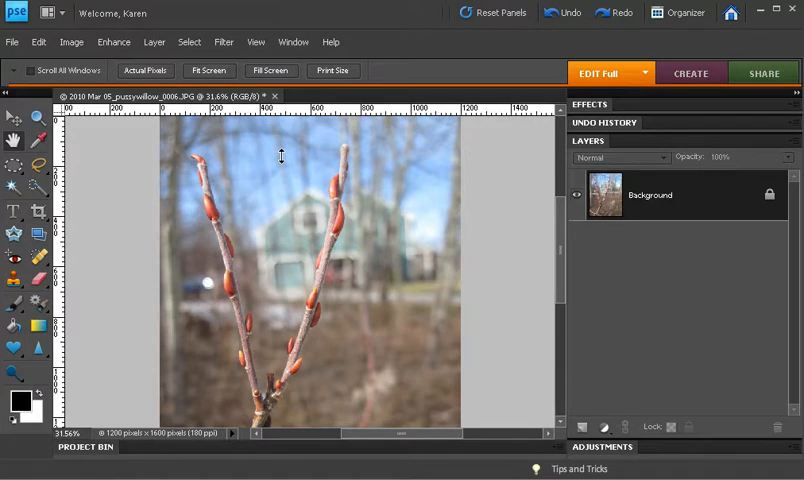
pyautogui.moveTo(324, 176)
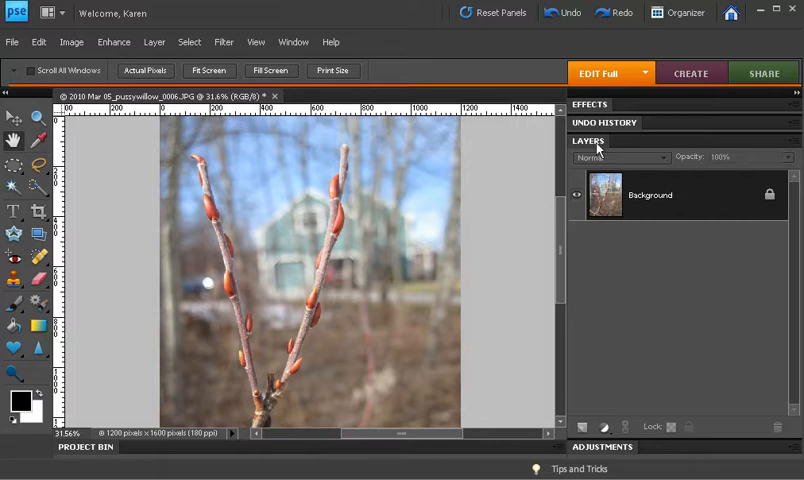
pyautogui.moveTo(610, 202)
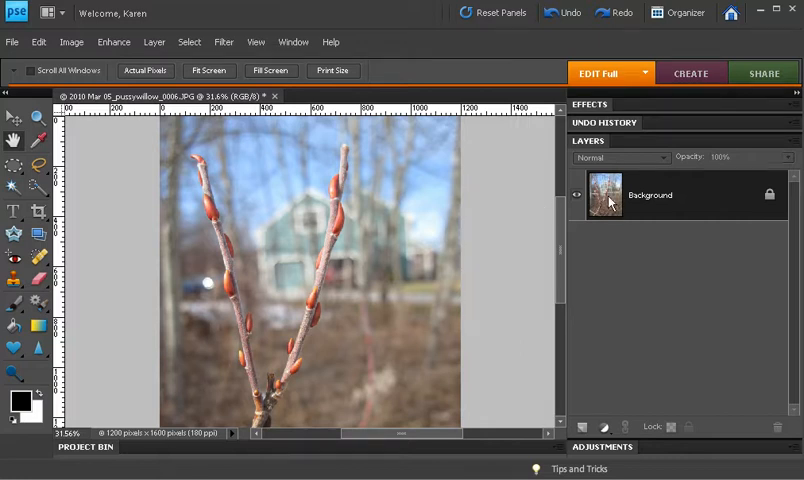
pyautogui.moveTo(676, 212)
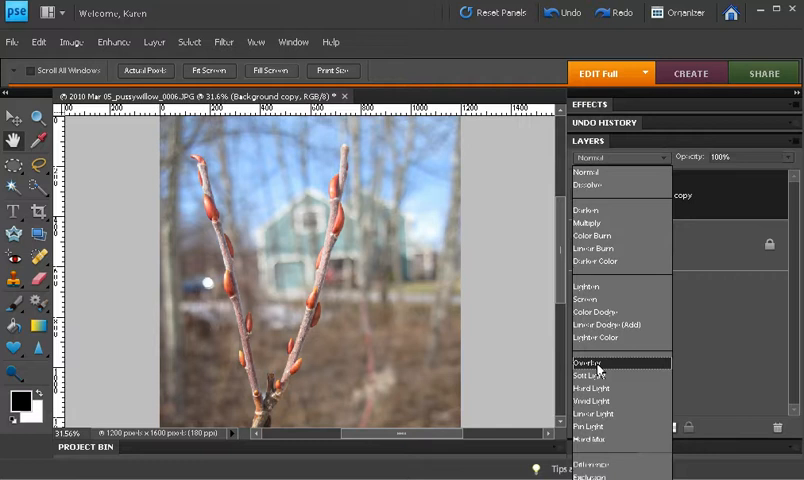
# Step: Blend the copied layer in Overlay mode and bring up the High Pass filter
pyautogui.click(588, 362)
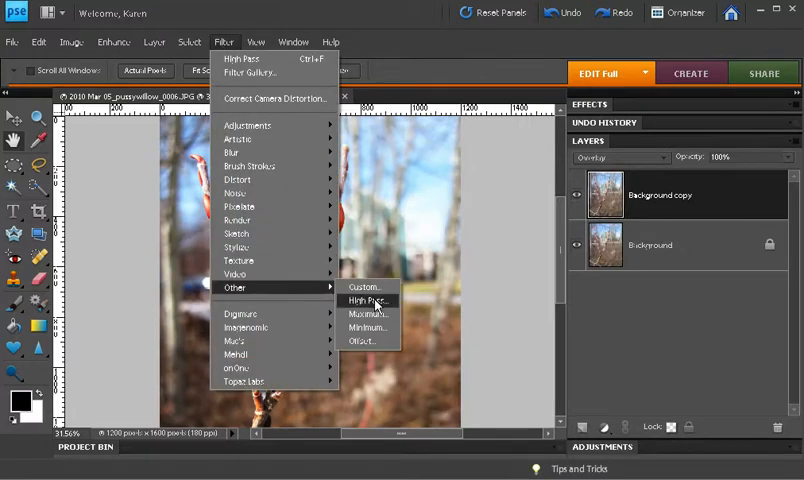
pyautogui.click(368, 300)
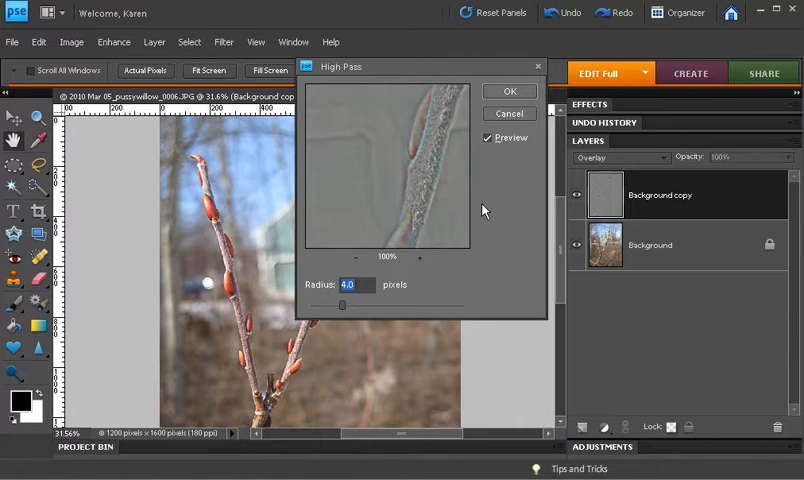
pyautogui.moveTo(430, 288)
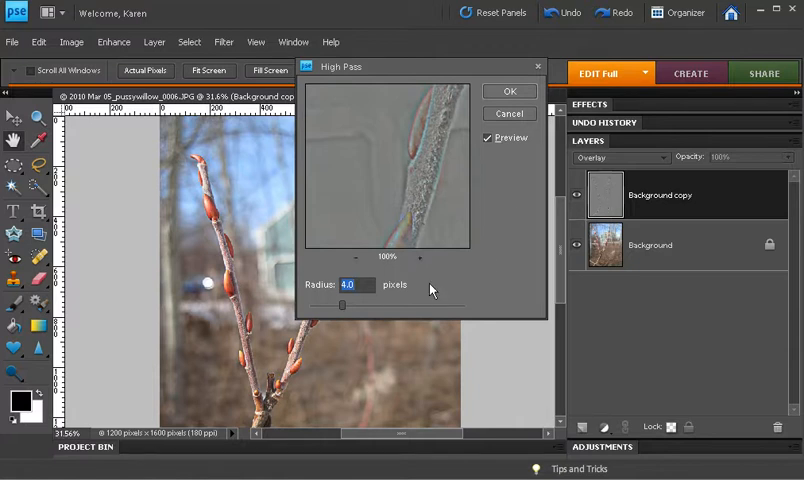
# Step: Try High Pass radii of 1, 3 and 2.8 pixels, settling on 4.0 pixels
pyautogui.moveTo(344, 304); pyautogui.dragTo(310, 304)
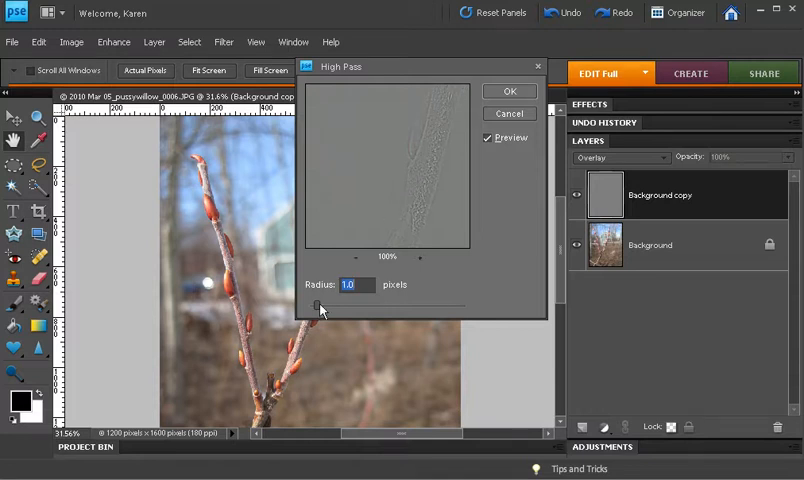
pyautogui.moveTo(314, 304); pyautogui.dragTo(326, 304)
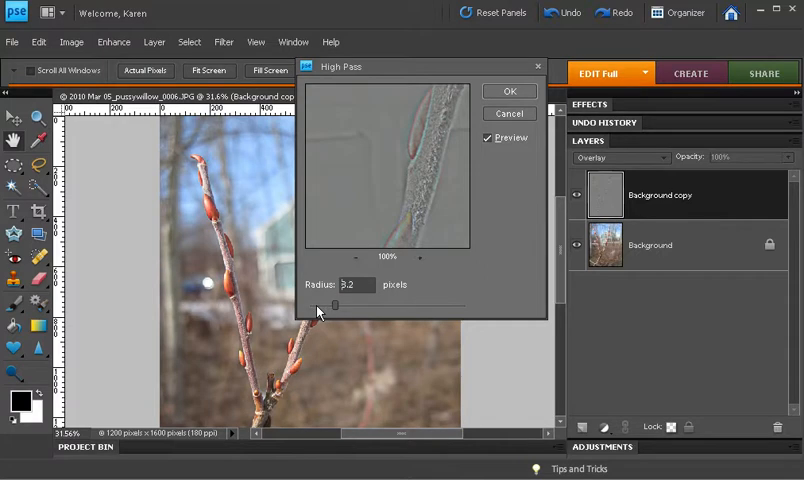
pyautogui.moveTo(340, 304); pyautogui.dragTo(332, 304)
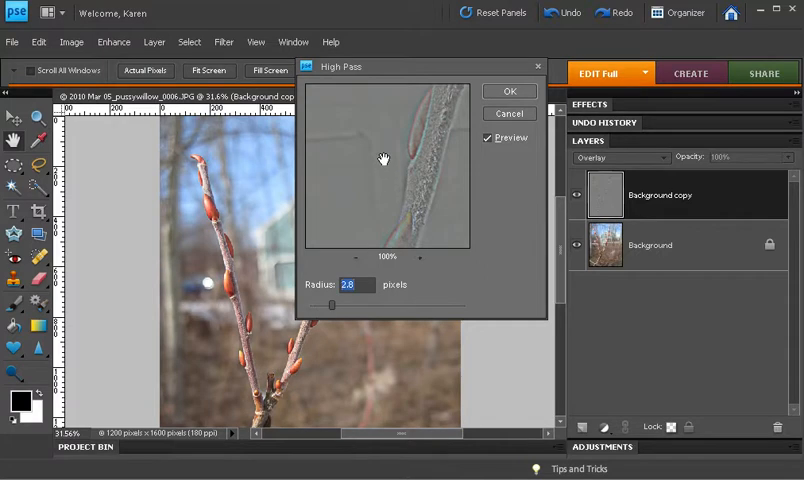
pyautogui.moveTo(362, 158)
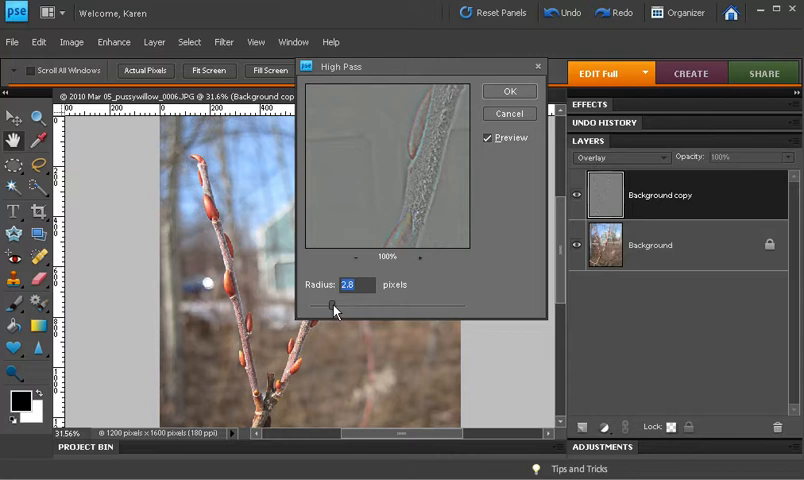
pyautogui.moveTo(328, 304); pyautogui.dragTo(336, 304)
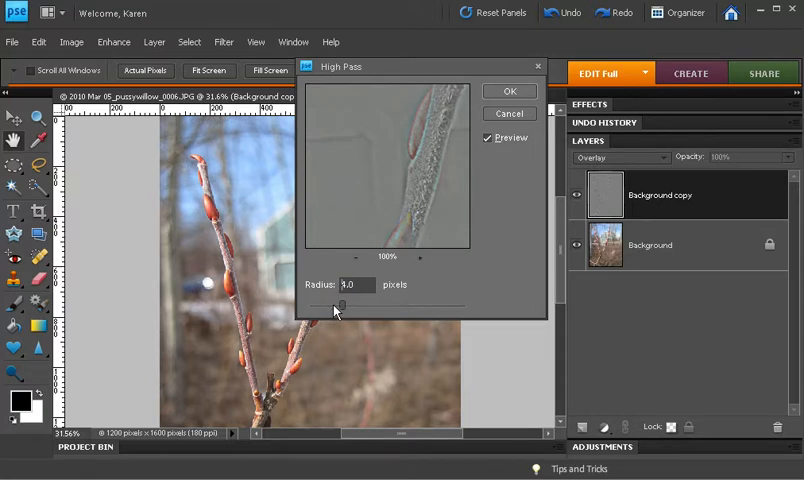
pyautogui.moveTo(336, 304); pyautogui.dragTo(342, 304)
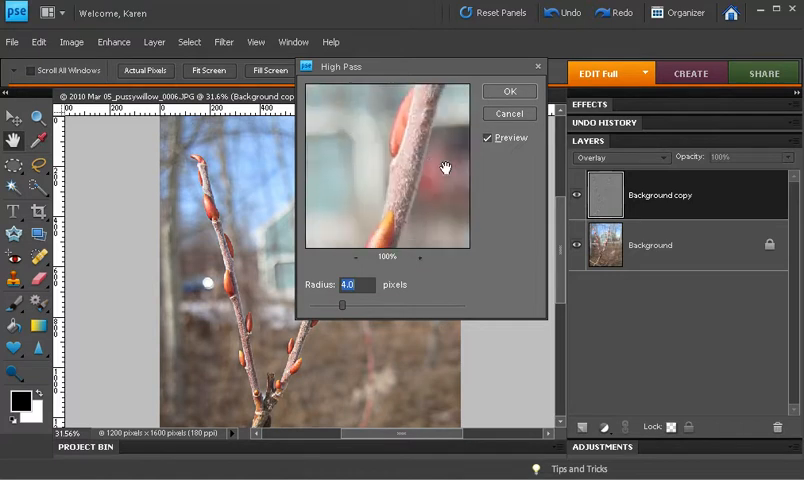
pyautogui.moveTo(444, 168); pyautogui.dragTo(412, 122)
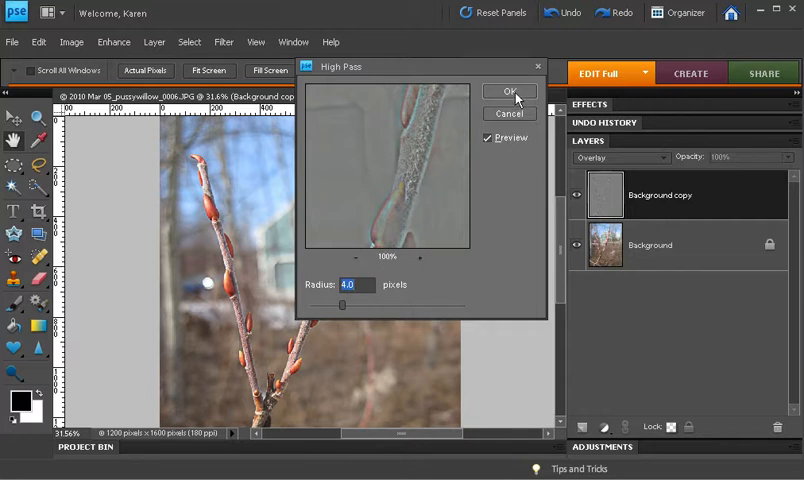
# Step: Apply the High Pass filter and toggle the sharpening layer's visibility to compare
pyautogui.click(496, 90)
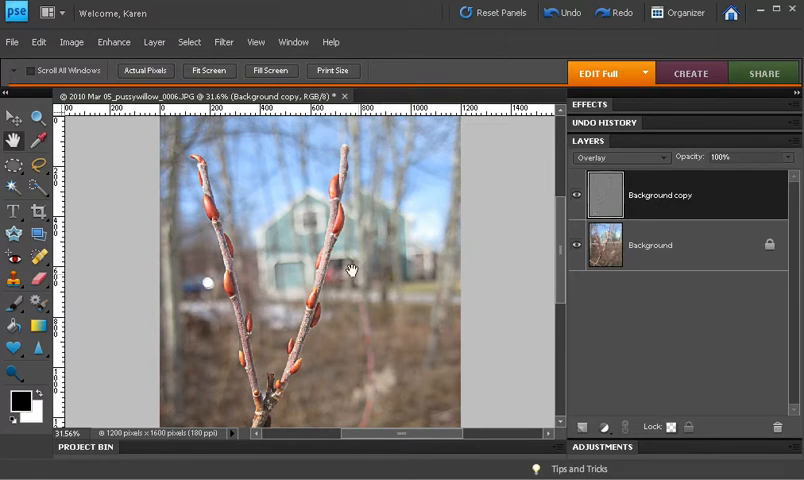
pyautogui.click(576, 196)
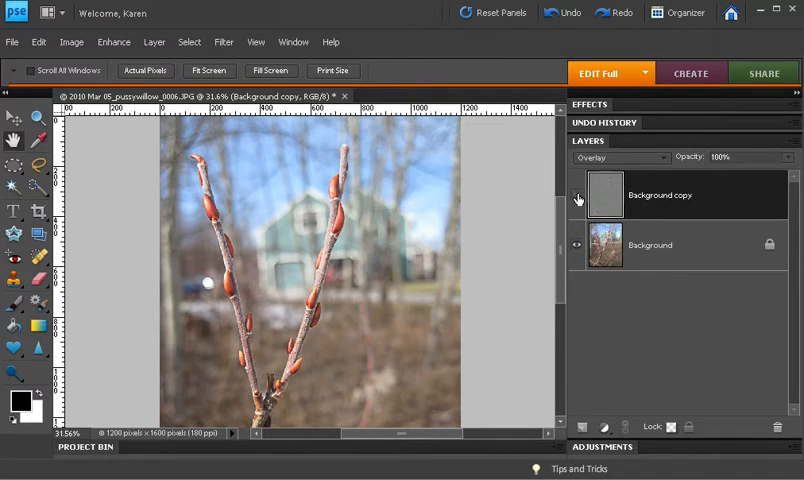
pyautogui.click(620, 156)
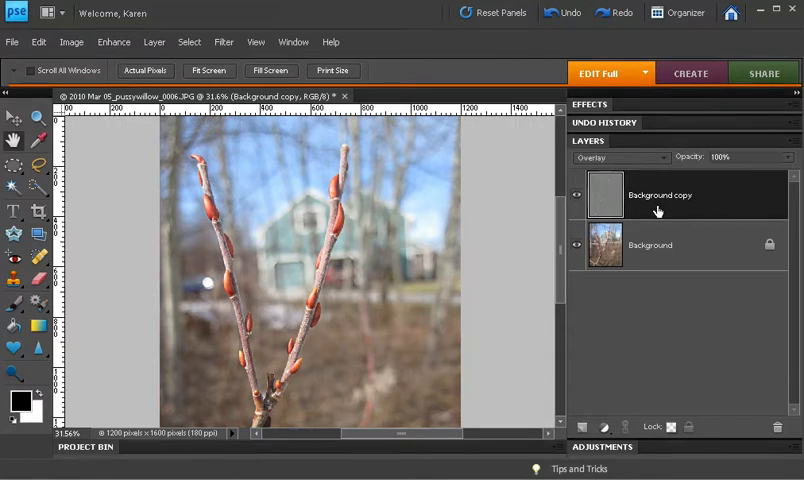
# Step: Lower the sharpening layer's opacity to about 76%
pyautogui.moveTo(730, 156); pyautogui.dragTo(696, 156)
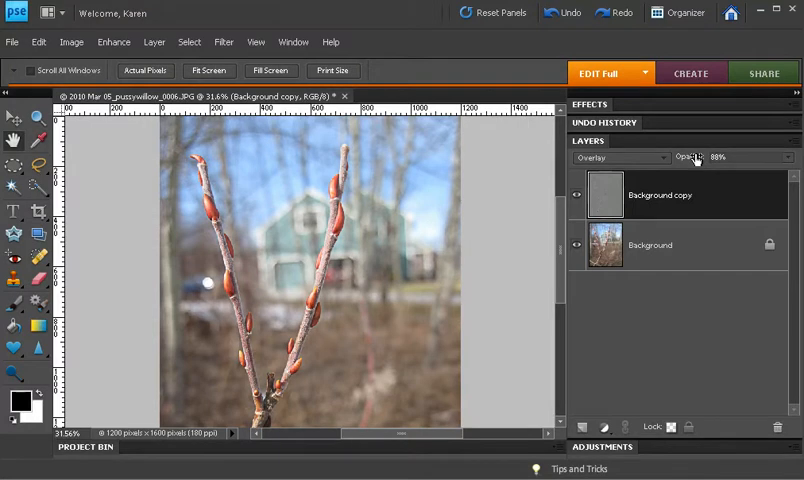
pyautogui.moveTo(696, 156); pyautogui.dragTo(690, 160)
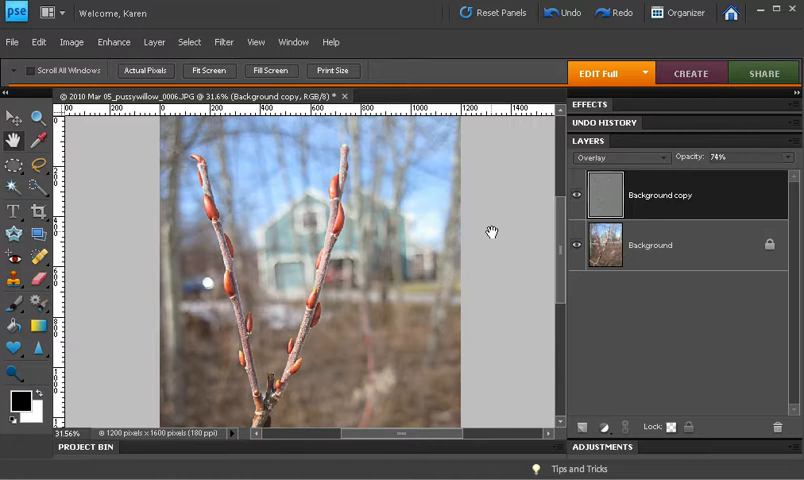
pyautogui.moveTo(500, 232)
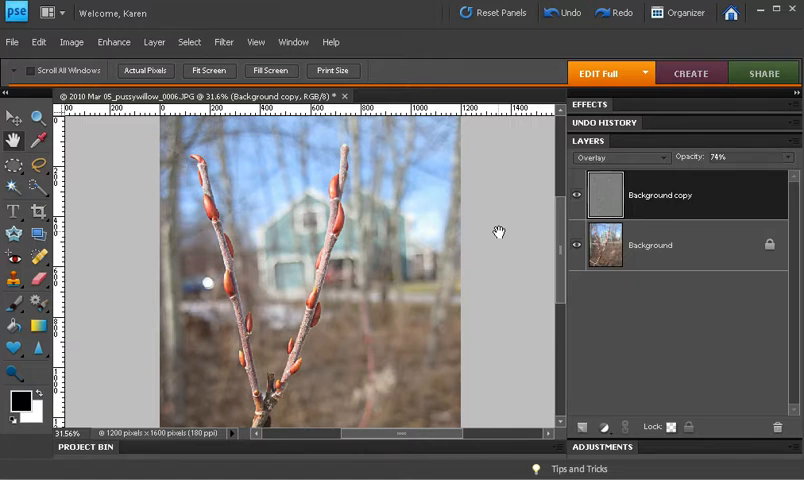